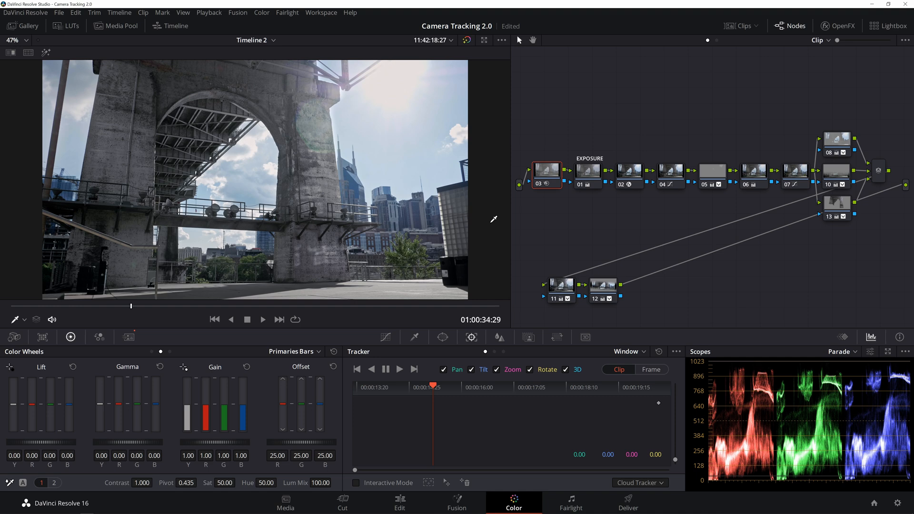
- Inspect nodes 02, 08, 10 and 12 of the bridge shot's grade
{"action": "left_click", "coordinate": [467, 40]}
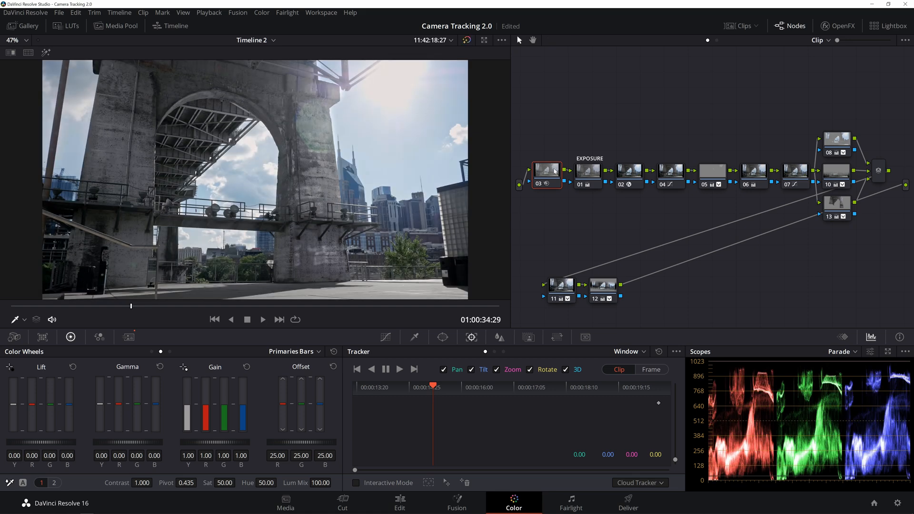
{"action": "left_click", "coordinate": [587, 170]}
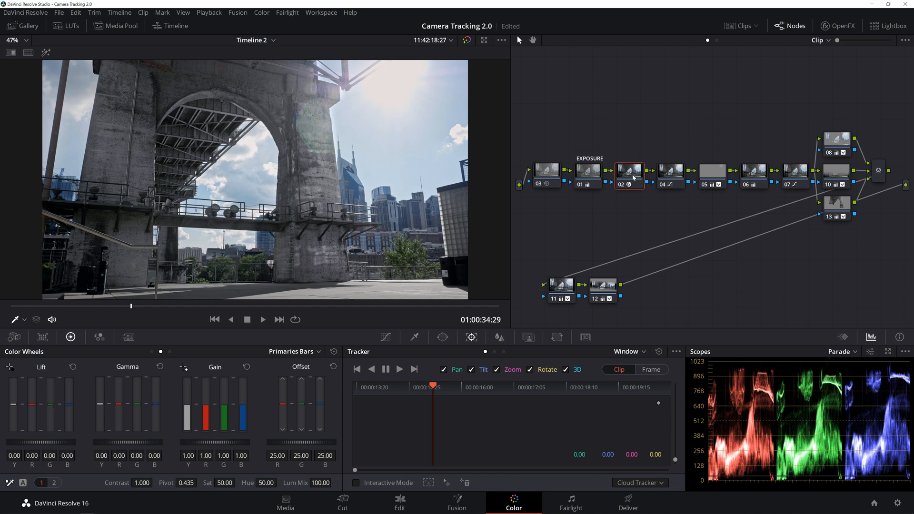
{"action": "left_click", "coordinate": [587, 176]}
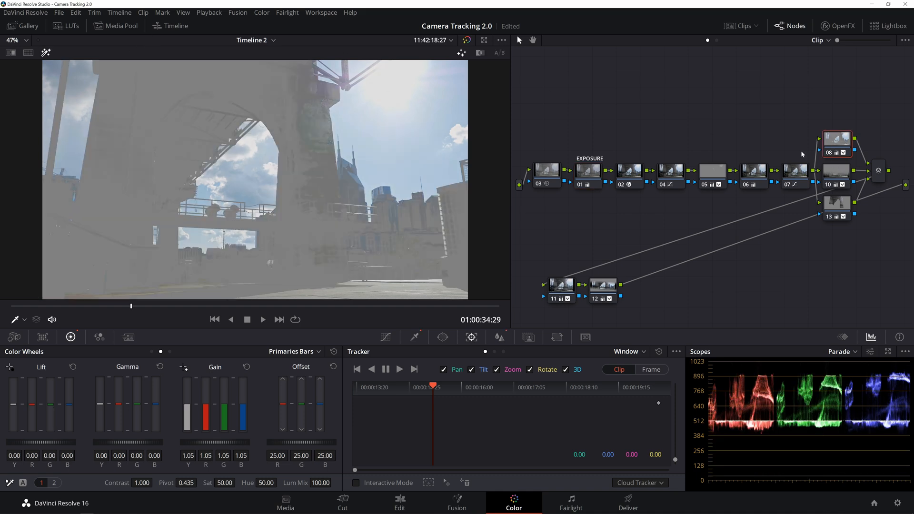
{"action": "left_click", "coordinate": [835, 171]}
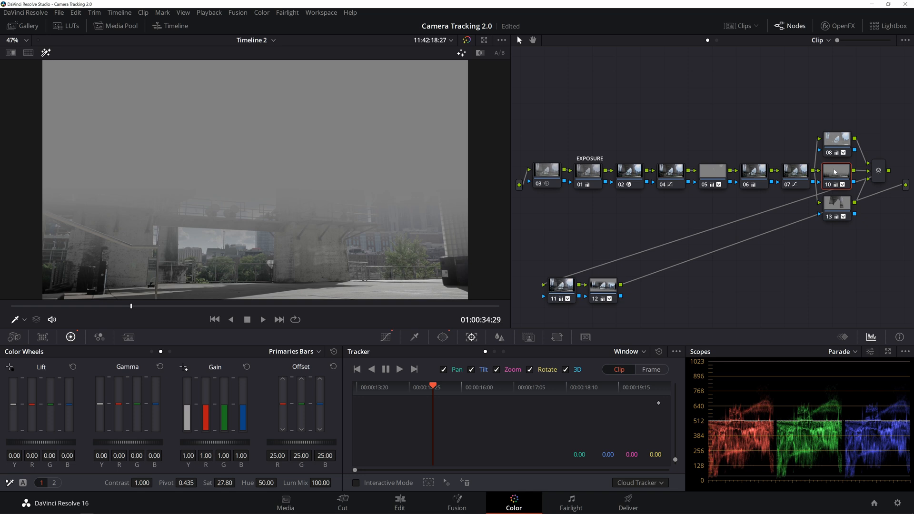
{"action": "left_click", "coordinate": [835, 206]}
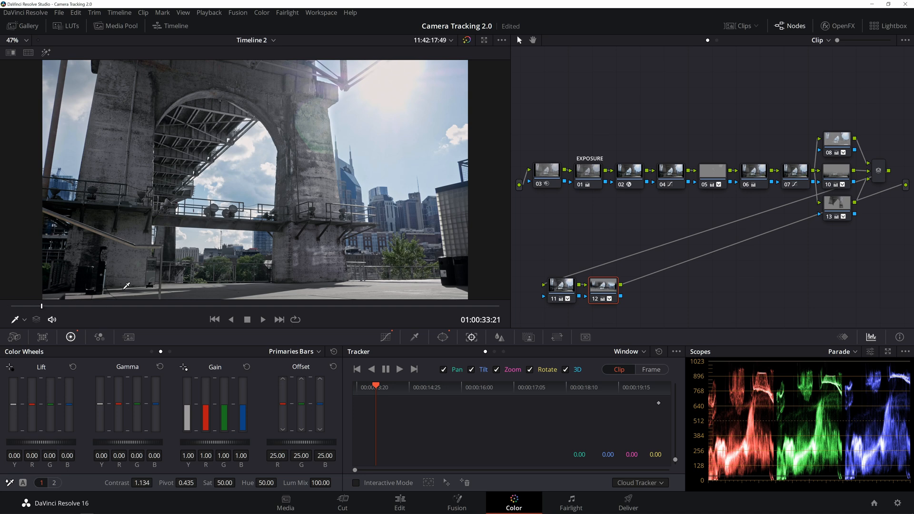
- Play back the graded bridge shot and move to the Edit page timeline
{"action": "left_click", "coordinate": [262, 318]}
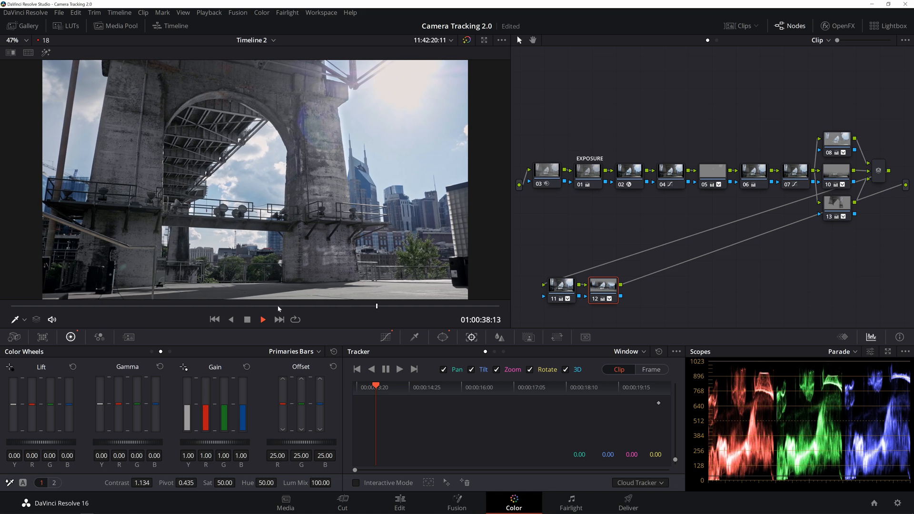
{"action": "left_click", "coordinate": [399, 503]}
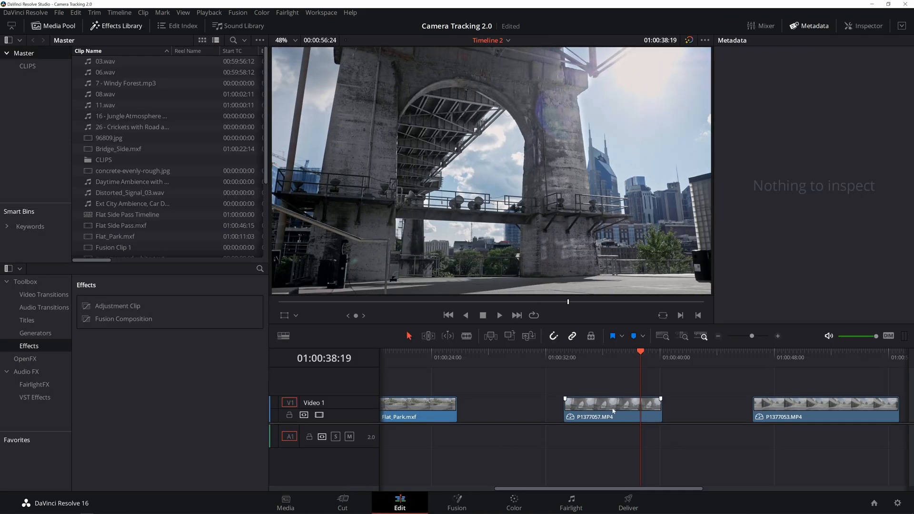
- Select the P1377057.MP4 clip in the timeline
{"action": "left_click", "coordinate": [611, 408]}
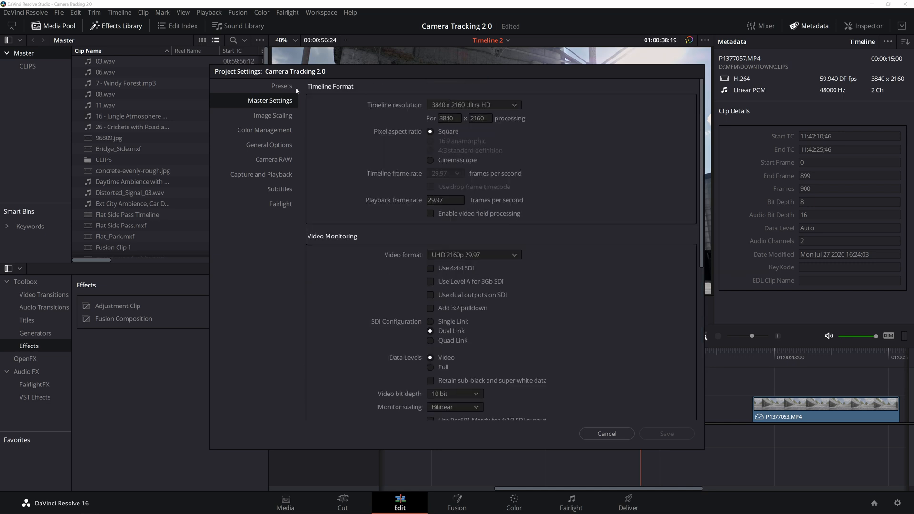
{"action": "mouse_move", "coordinate": [477, 109]}
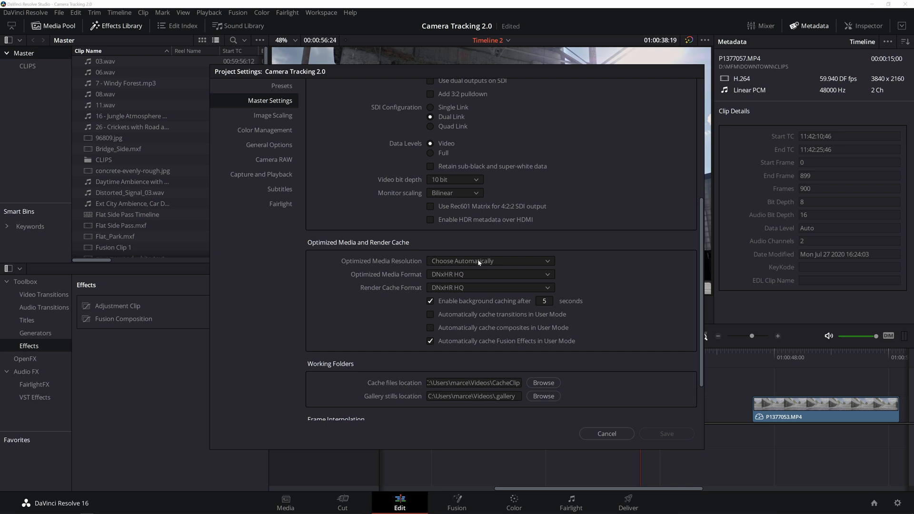
{"action": "mouse_move", "coordinate": [473, 266]}
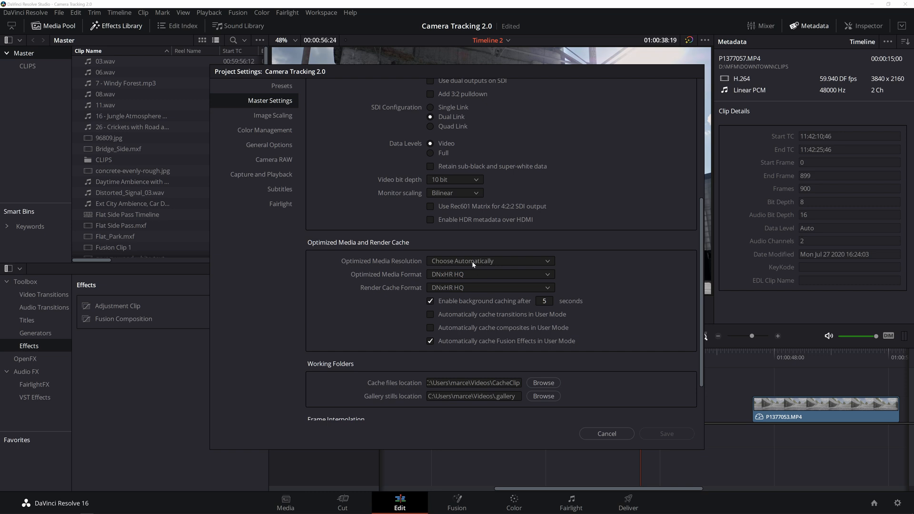
{"action": "left_click", "coordinate": [488, 260]}
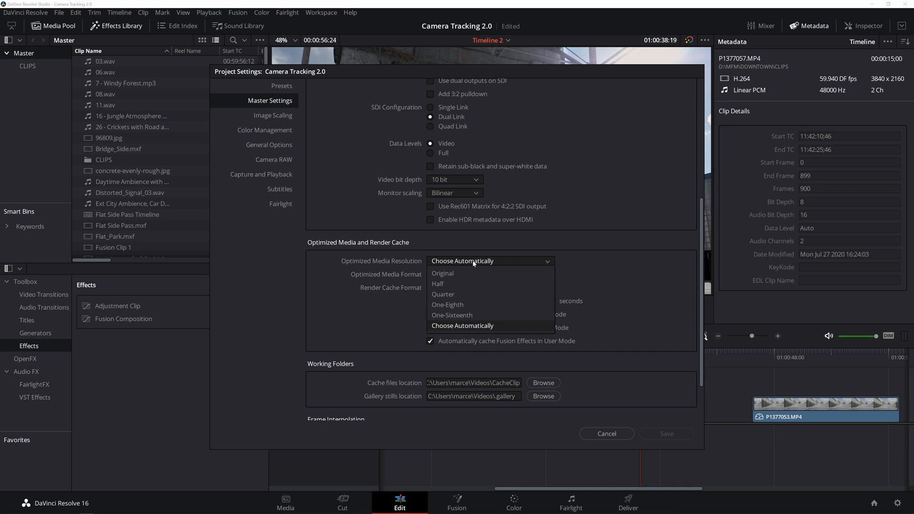
{"action": "mouse_move", "coordinate": [466, 294]}
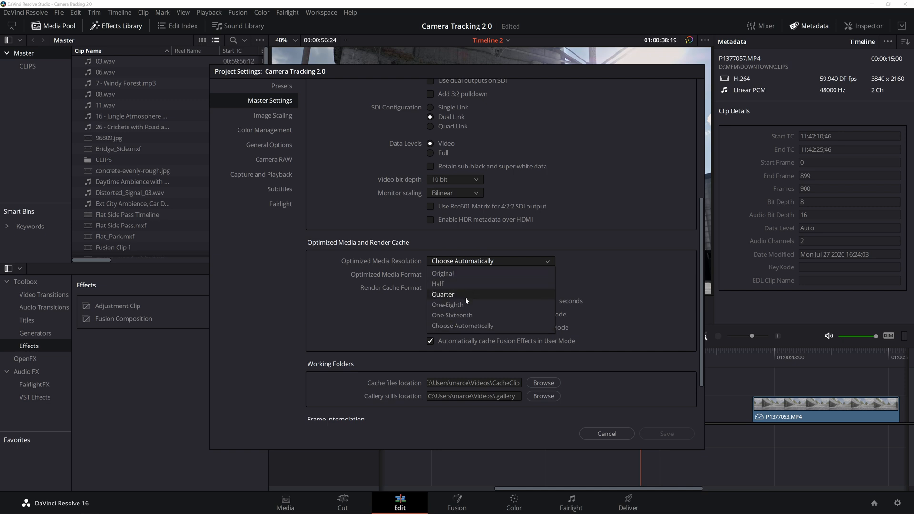
{"action": "mouse_move", "coordinate": [467, 274]}
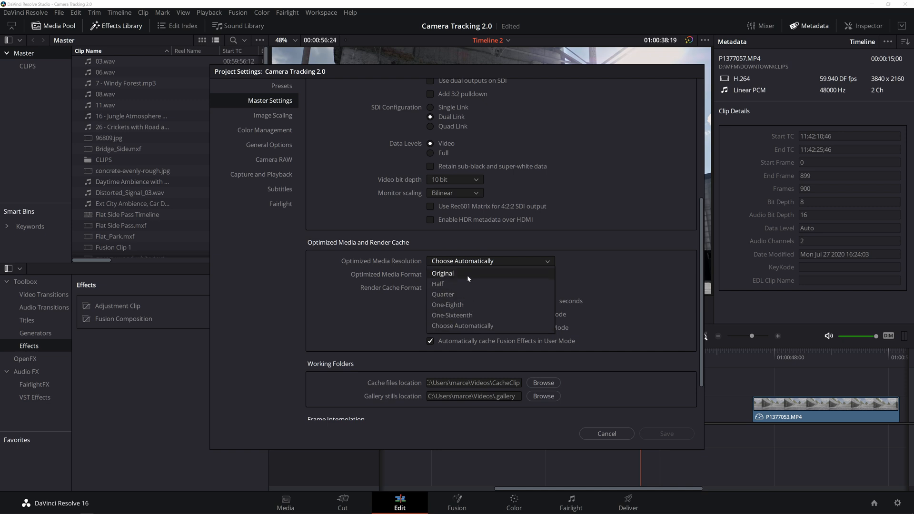
{"action": "mouse_move", "coordinate": [466, 285]}
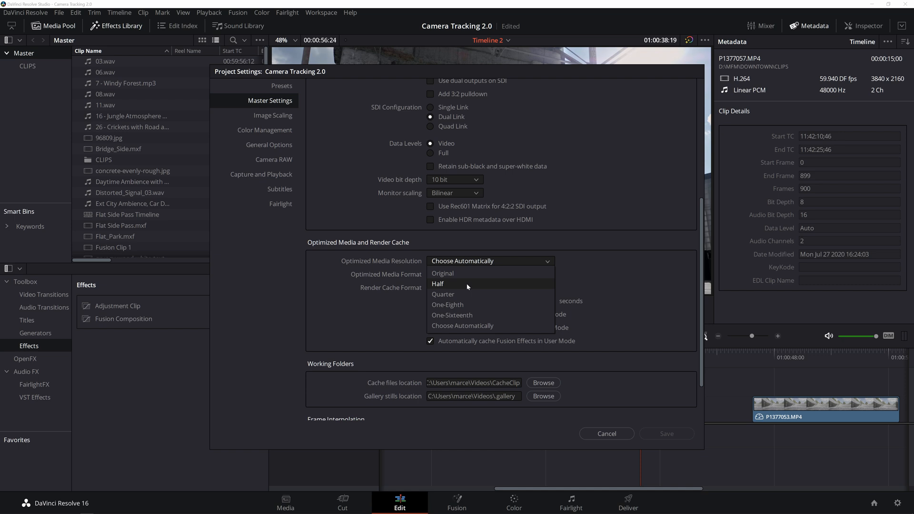
{"action": "mouse_move", "coordinate": [462, 273]}
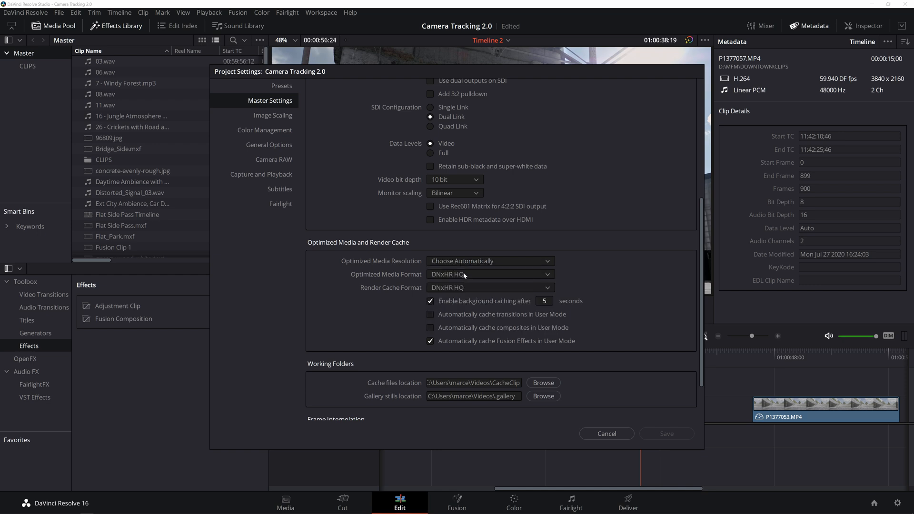
{"action": "mouse_move", "coordinate": [465, 275]}
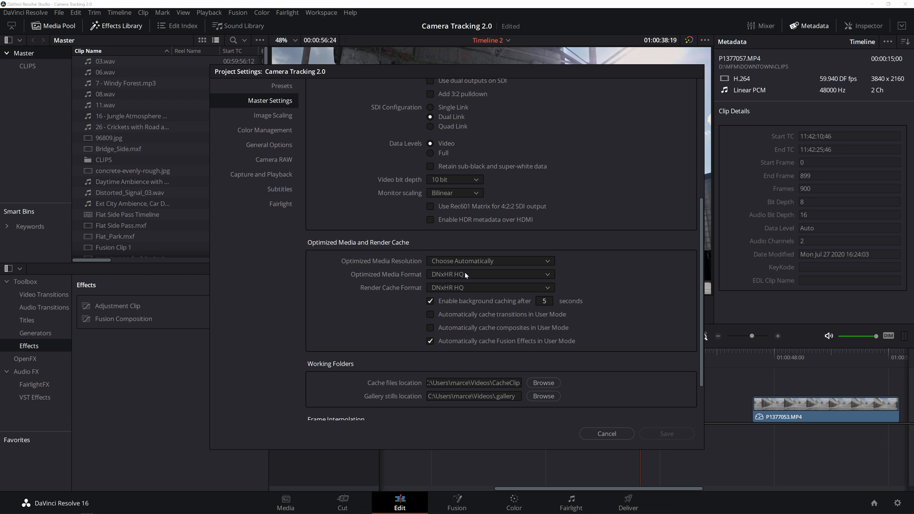
{"action": "mouse_move", "coordinate": [466, 278]}
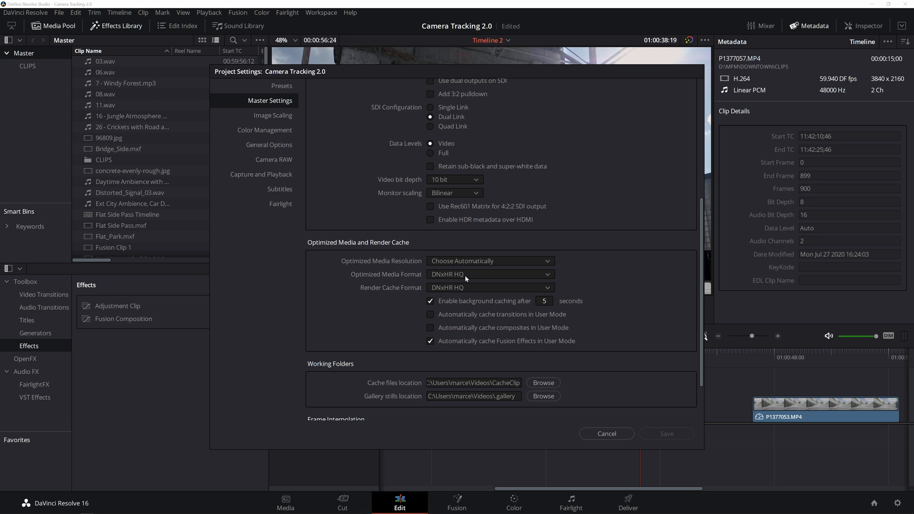
- Review the optimized media formats and keep DNxHR HQ
{"action": "left_click", "coordinate": [489, 274]}
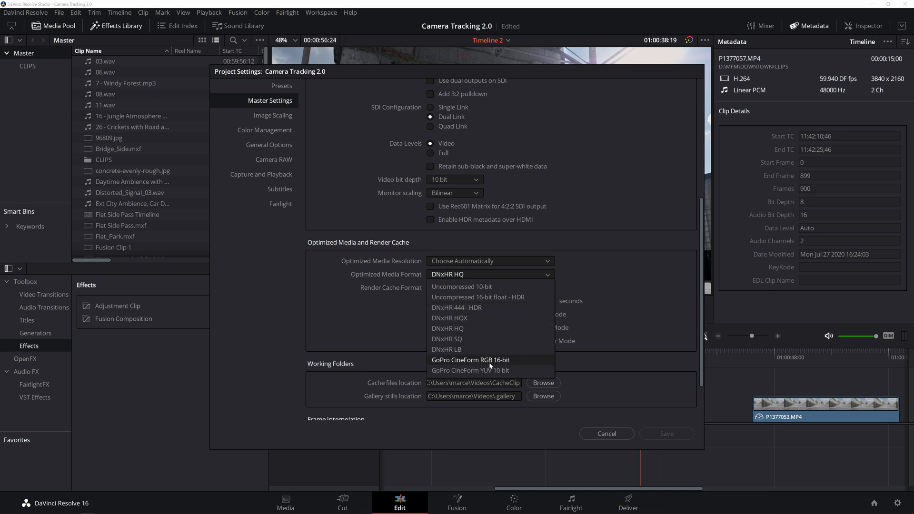
{"action": "mouse_move", "coordinate": [505, 364]}
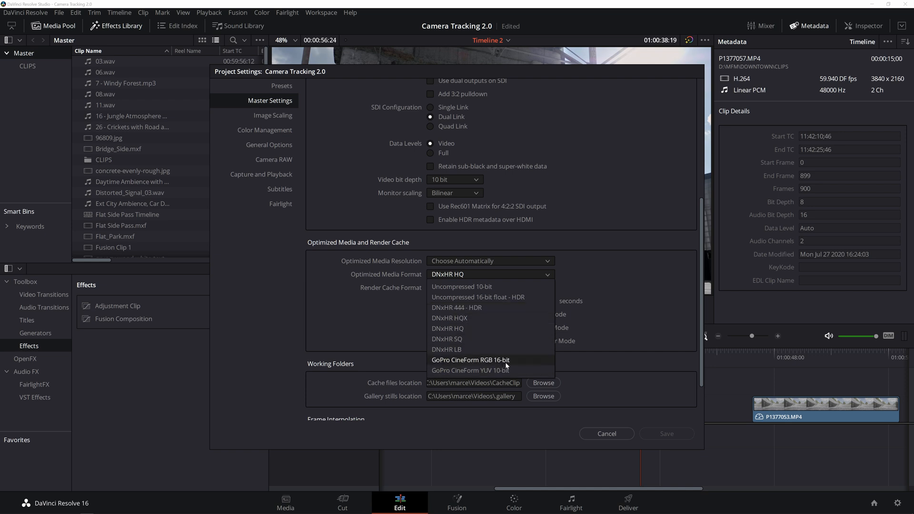
{"action": "mouse_move", "coordinate": [469, 371]}
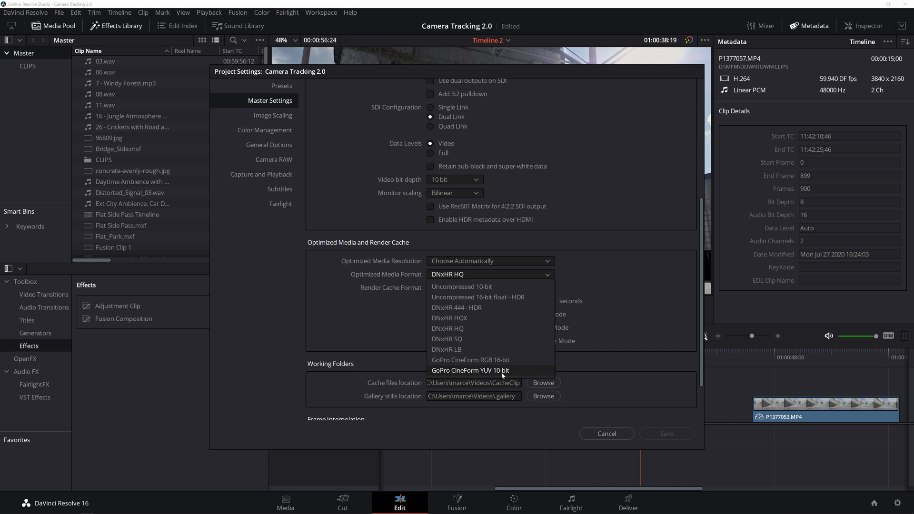
{"action": "mouse_move", "coordinate": [479, 339]}
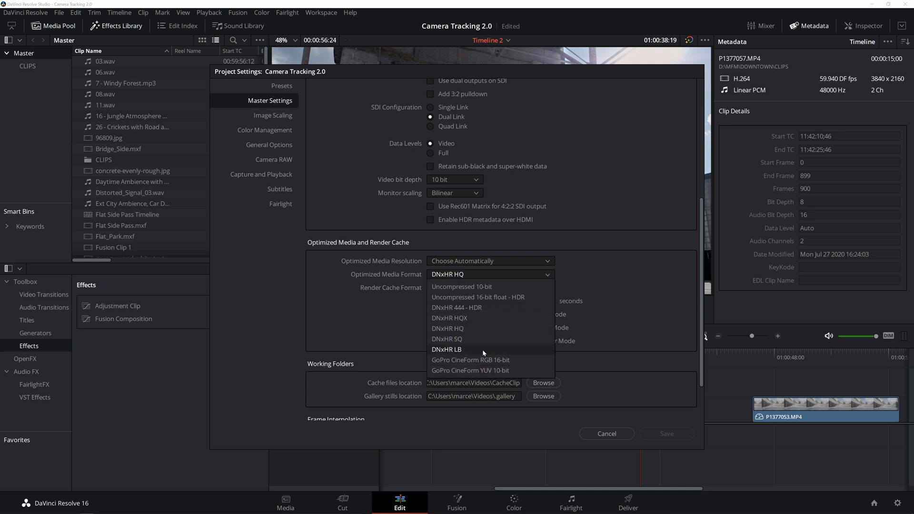
{"action": "mouse_move", "coordinate": [464, 354]}
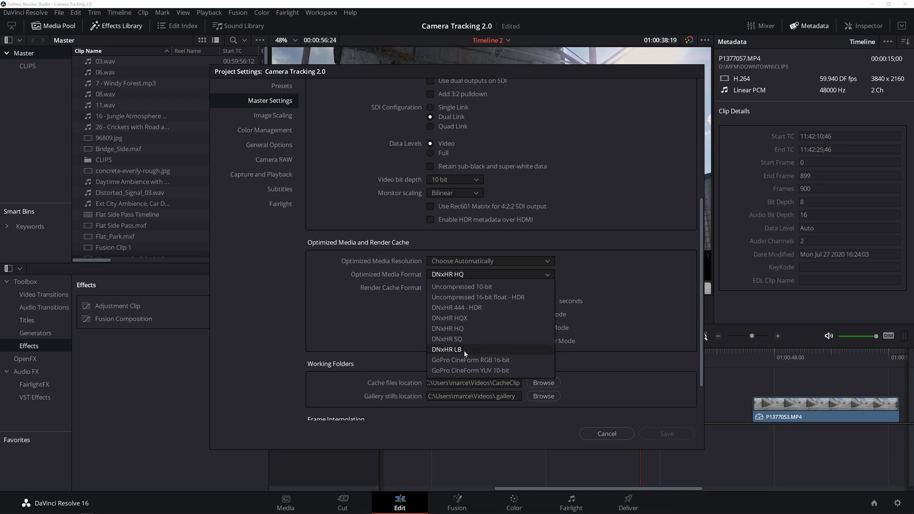
{"action": "mouse_move", "coordinate": [462, 329]}
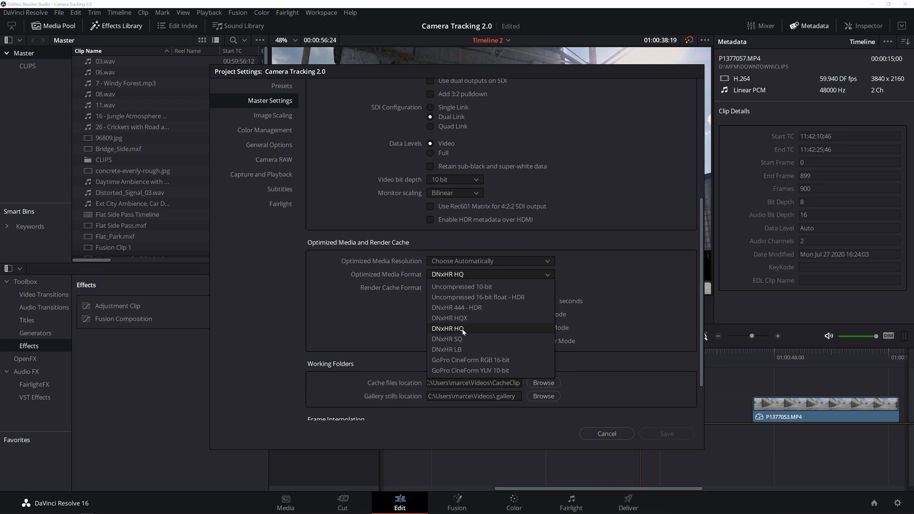
{"action": "mouse_move", "coordinate": [465, 318]}
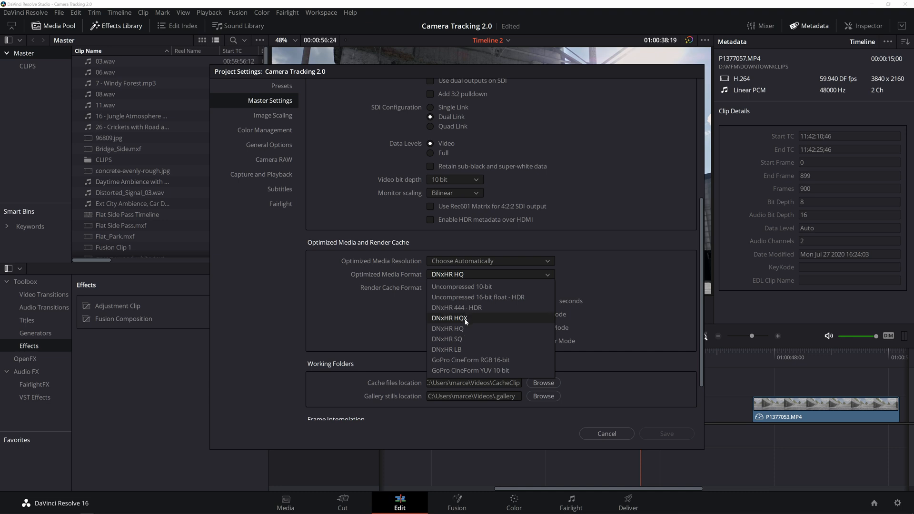
{"action": "mouse_move", "coordinate": [466, 310]}
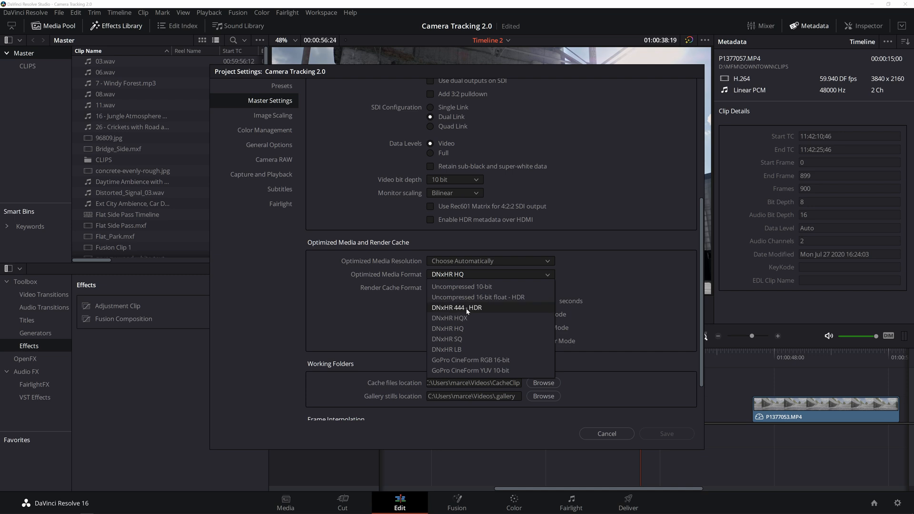
{"action": "mouse_move", "coordinate": [466, 339]}
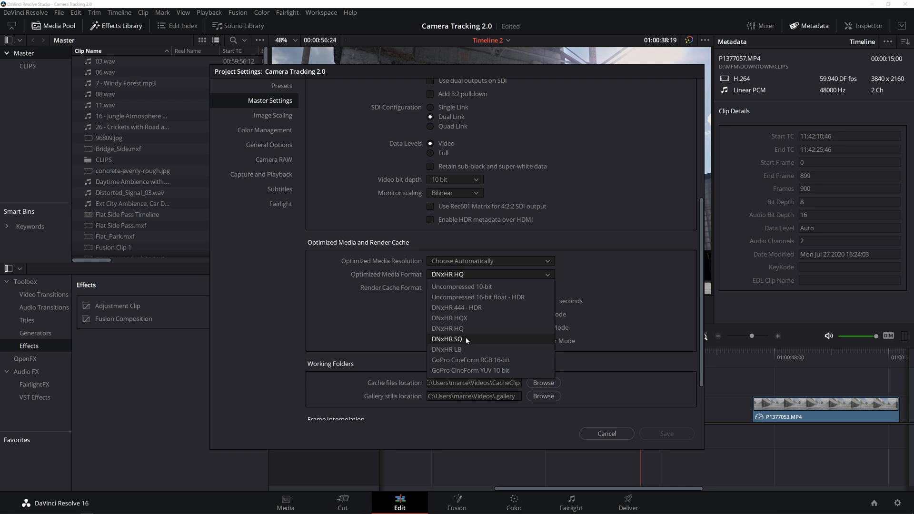
{"action": "mouse_move", "coordinate": [462, 350]}
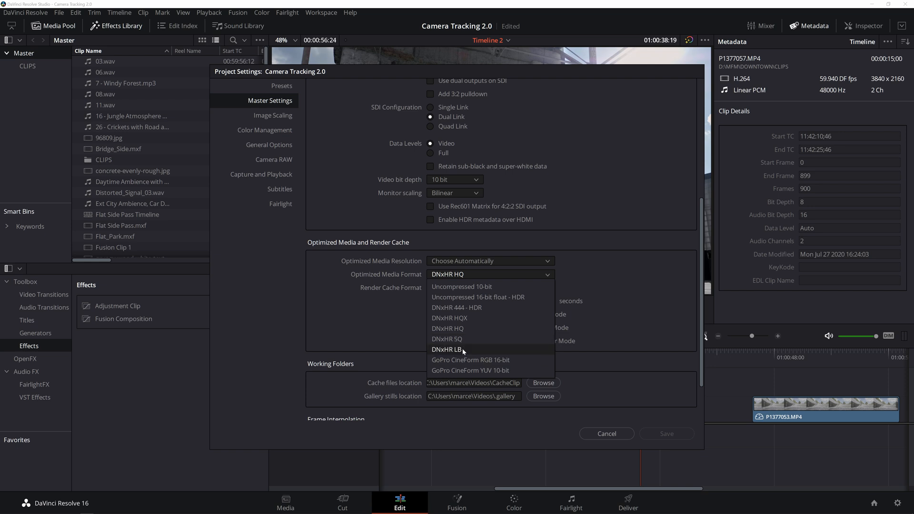
{"action": "mouse_move", "coordinate": [448, 328]}
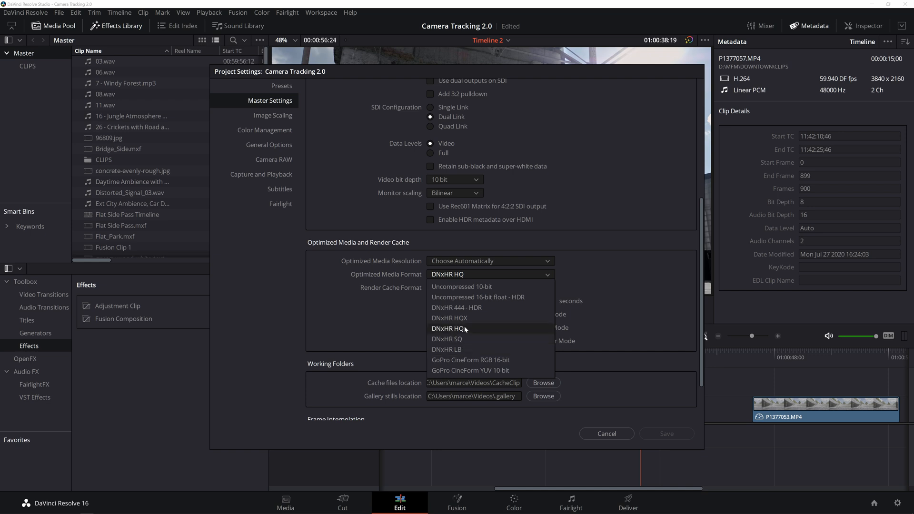
{"action": "left_click", "coordinate": [448, 328]}
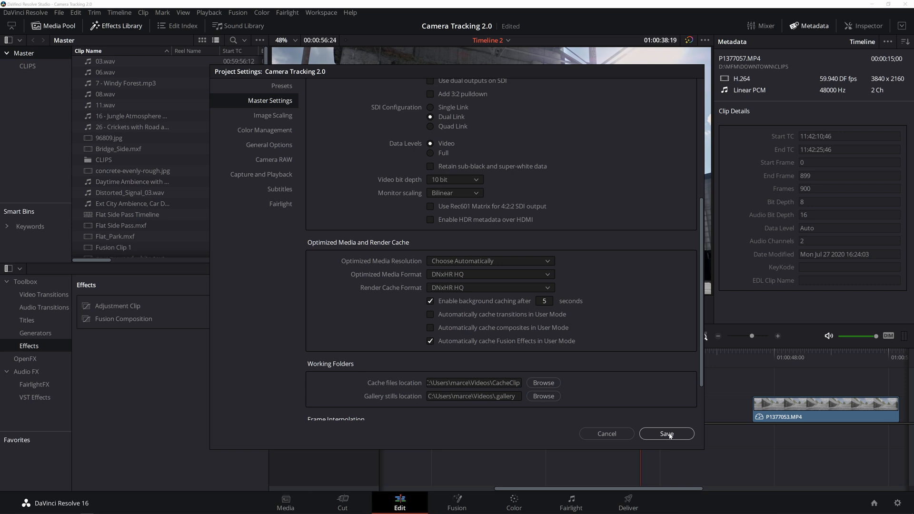
- Save the project settings and generate optimized media for P1377057.MP4
{"action": "left_click", "coordinate": [665, 433]}
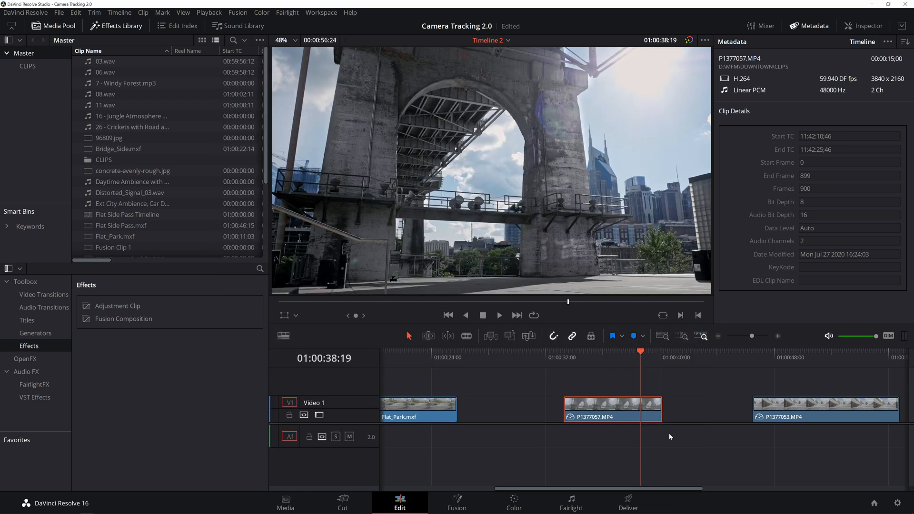
{"action": "right_click", "coordinate": [612, 408]}
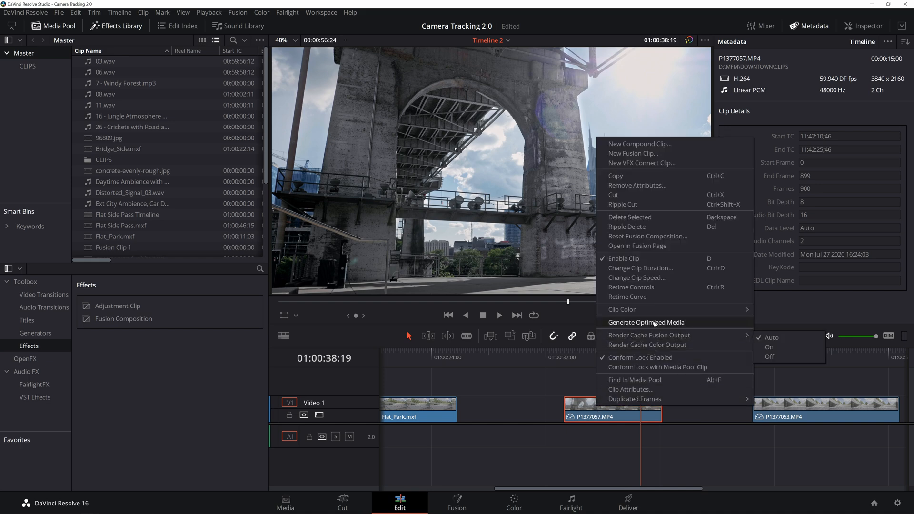
{"action": "left_click", "coordinate": [646, 322]}
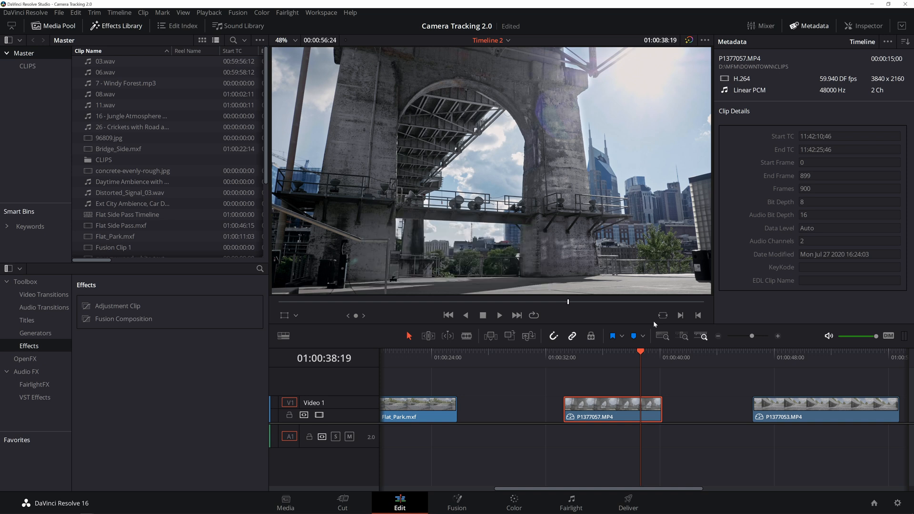
{"action": "left_click", "coordinate": [209, 13]}
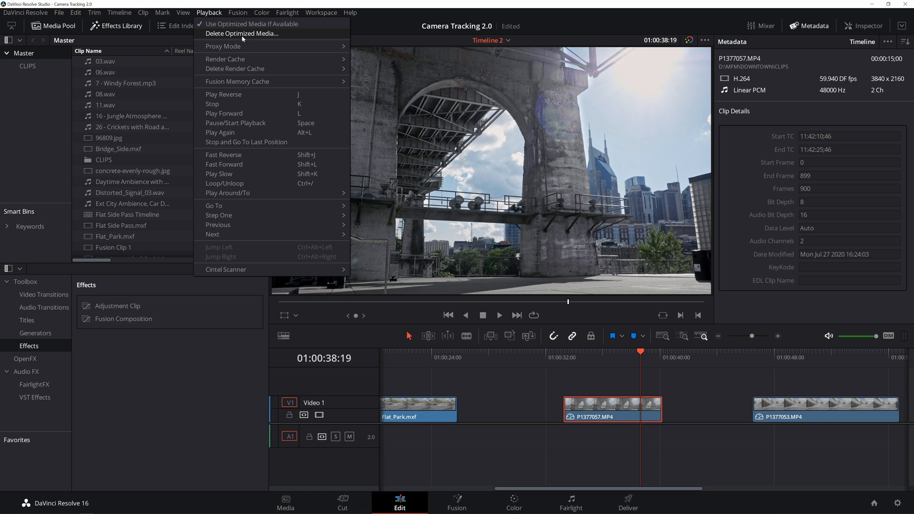
{"action": "mouse_move", "coordinate": [251, 24]}
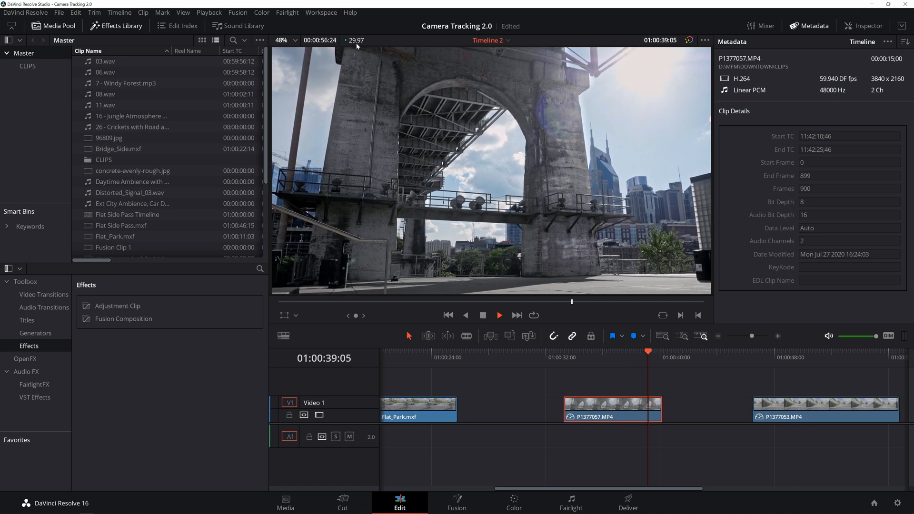
- Play the optimized P1377057.MP4 clip in the viewer, then stop
{"action": "left_click", "coordinate": [576, 357]}
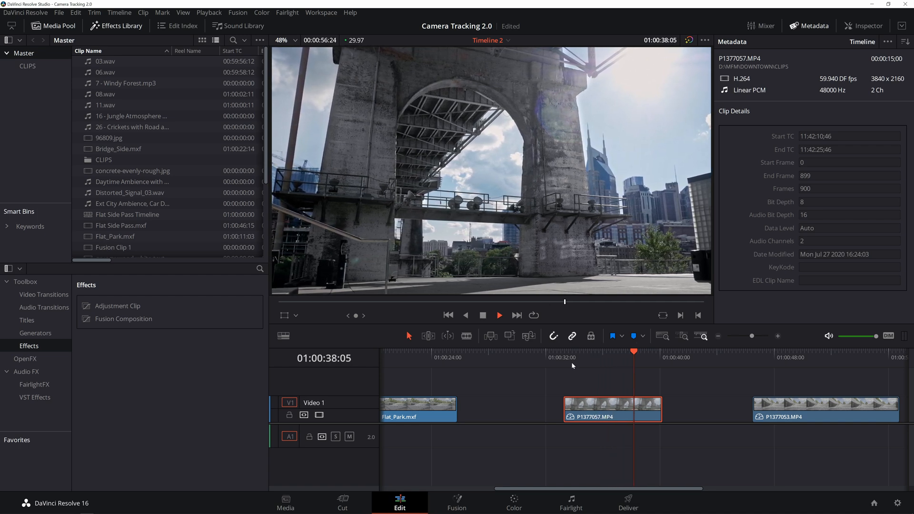
{"action": "left_click", "coordinate": [577, 351]}
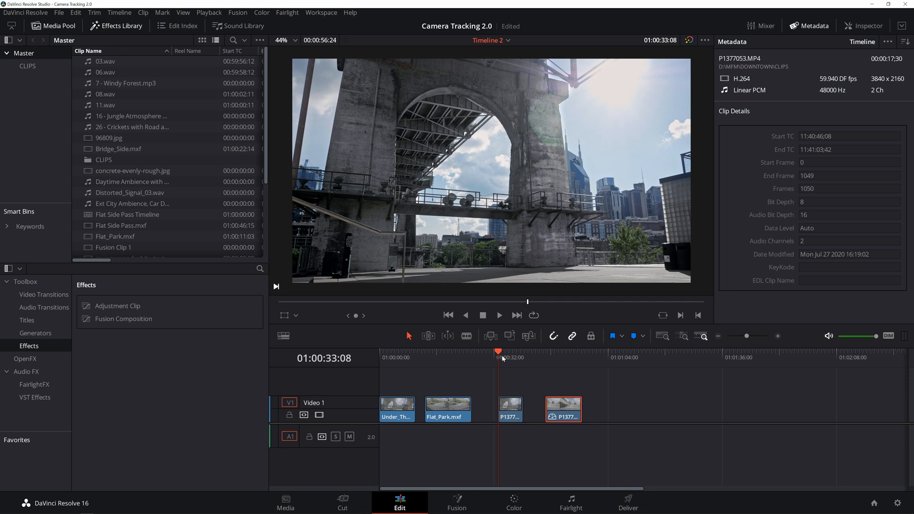
{"action": "mouse_move", "coordinate": [514, 355]}
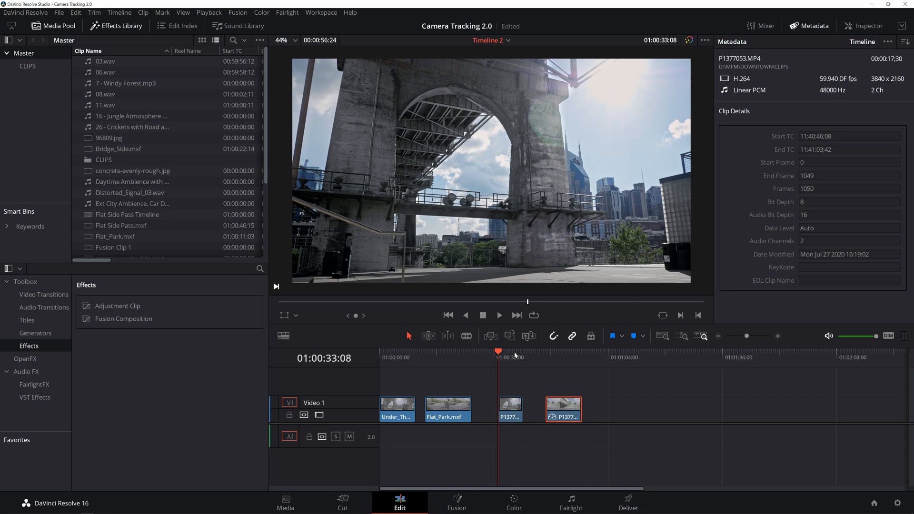
- Play the clip from 01:00:33:08, stopping near 01:00:35:25
{"action": "left_click", "coordinate": [498, 315]}
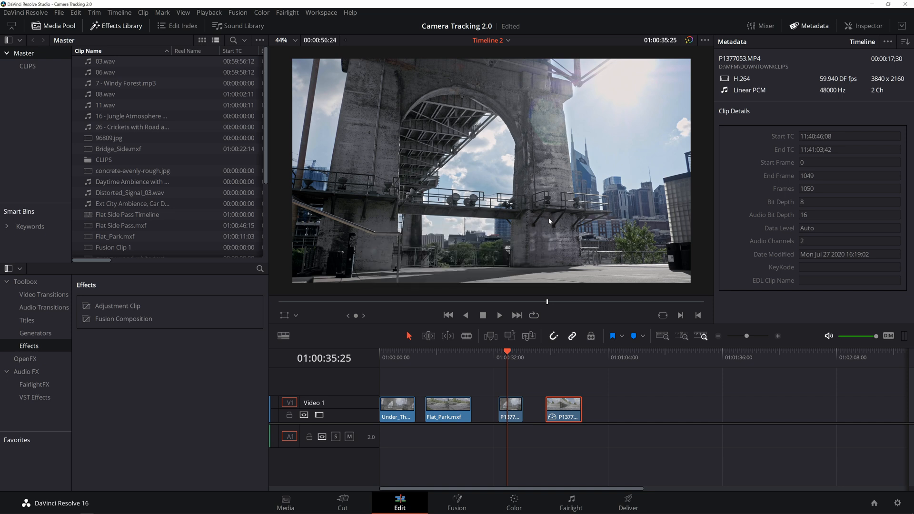
- Bring up the Playback menu's Proxy Mode choices
{"action": "left_click", "coordinate": [208, 12]}
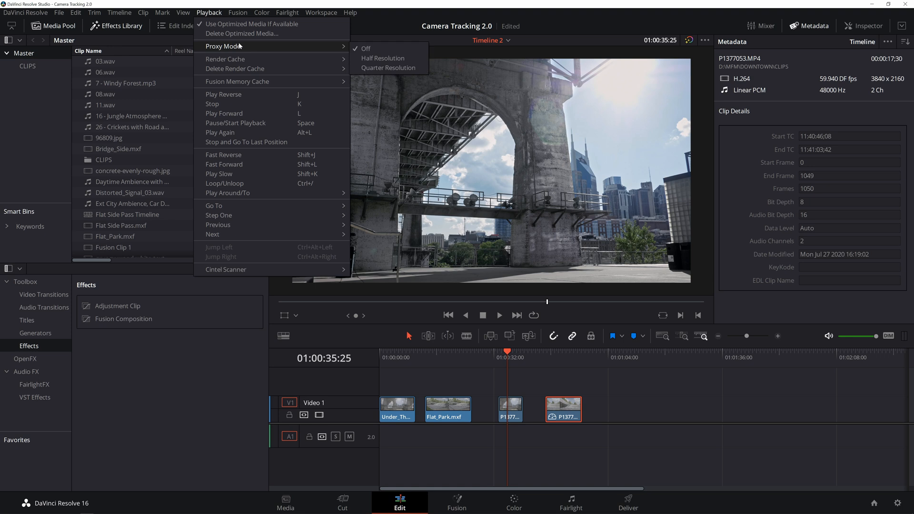
{"action": "mouse_move", "coordinate": [383, 58]}
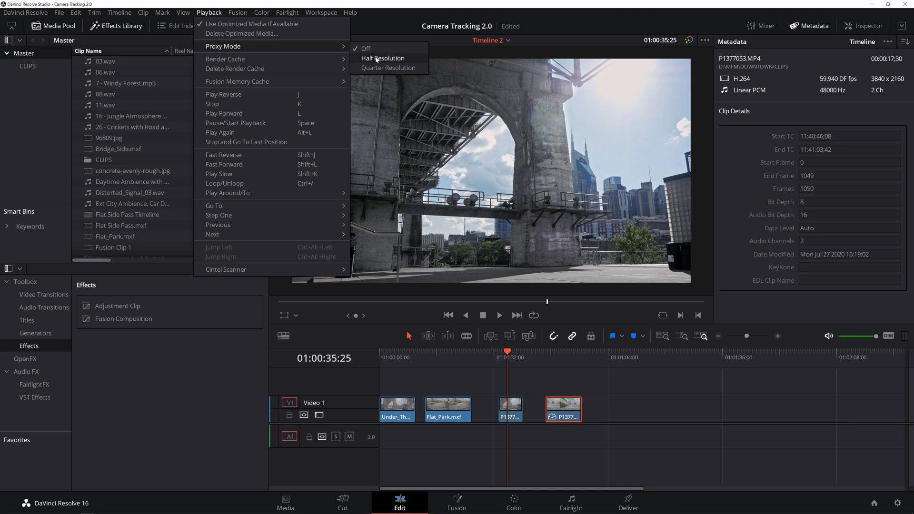
{"action": "mouse_move", "coordinate": [388, 68]}
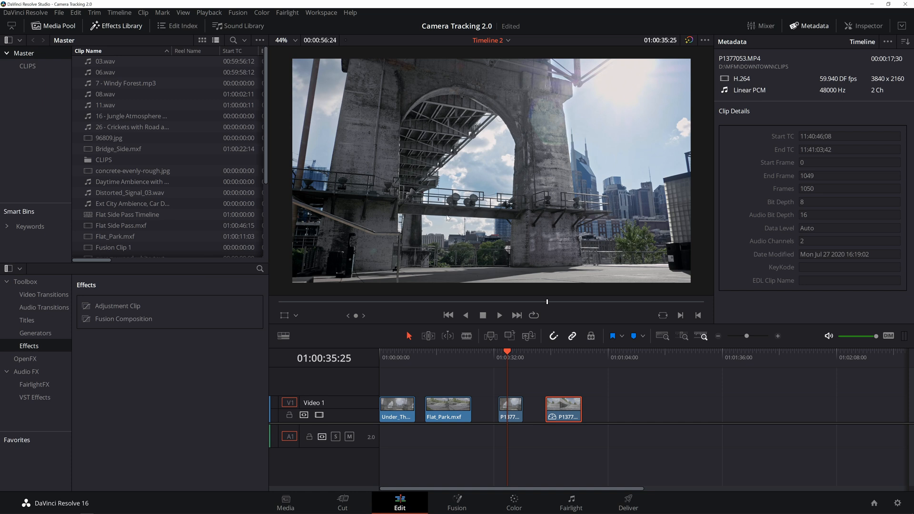
{"action": "mouse_move", "coordinate": [589, 238]}
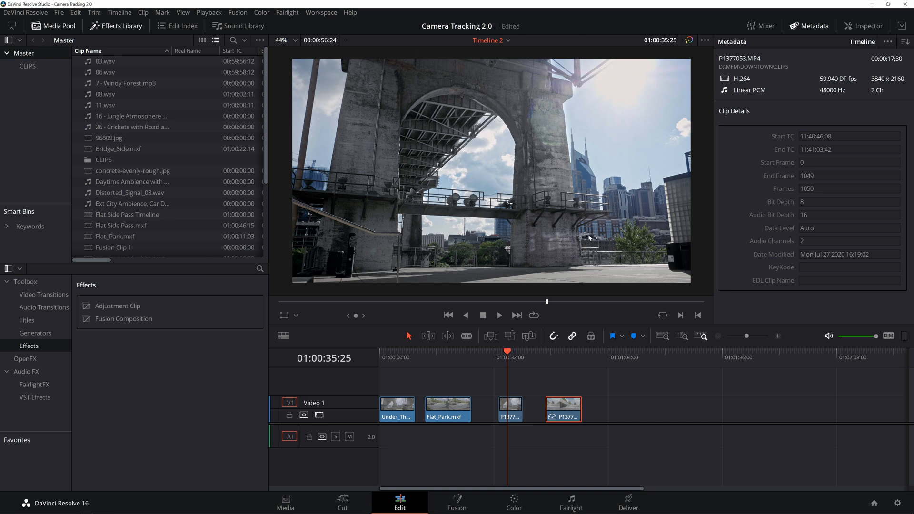
{"action": "mouse_move", "coordinate": [542, 219]}
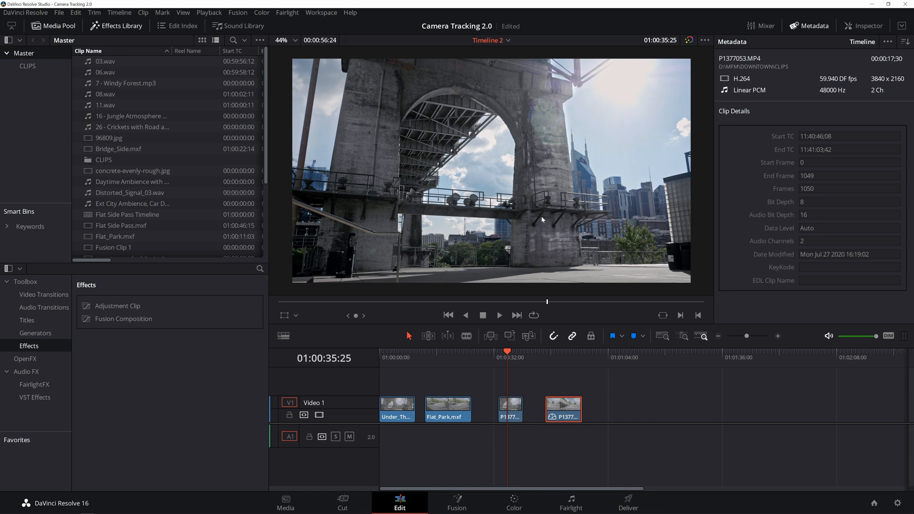
{"action": "mouse_move", "coordinate": [542, 222]}
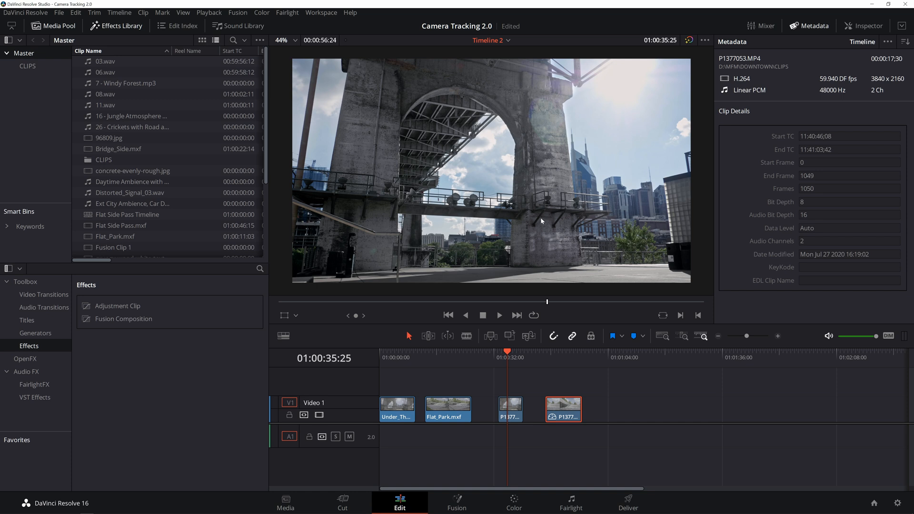
{"action": "mouse_move", "coordinate": [538, 296]}
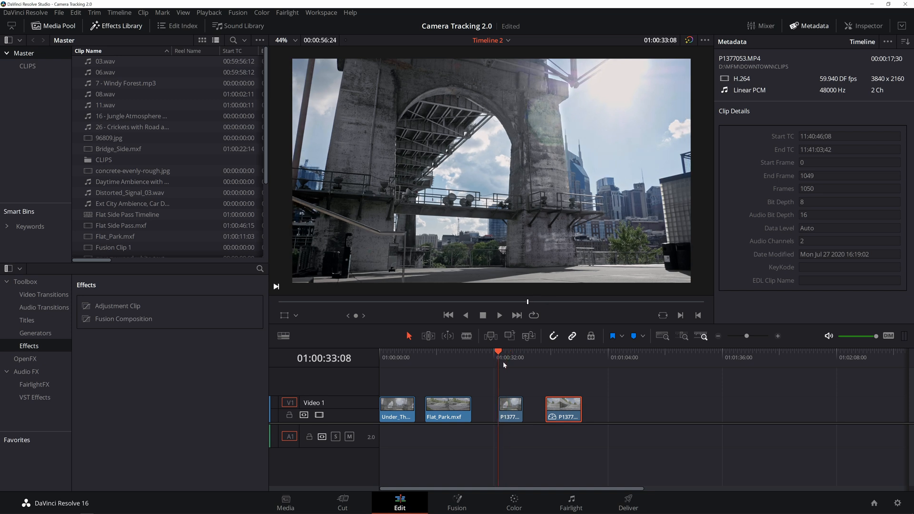
- Play the clip again at reduced resolution, then stop playback
{"action": "left_click", "coordinate": [498, 315]}
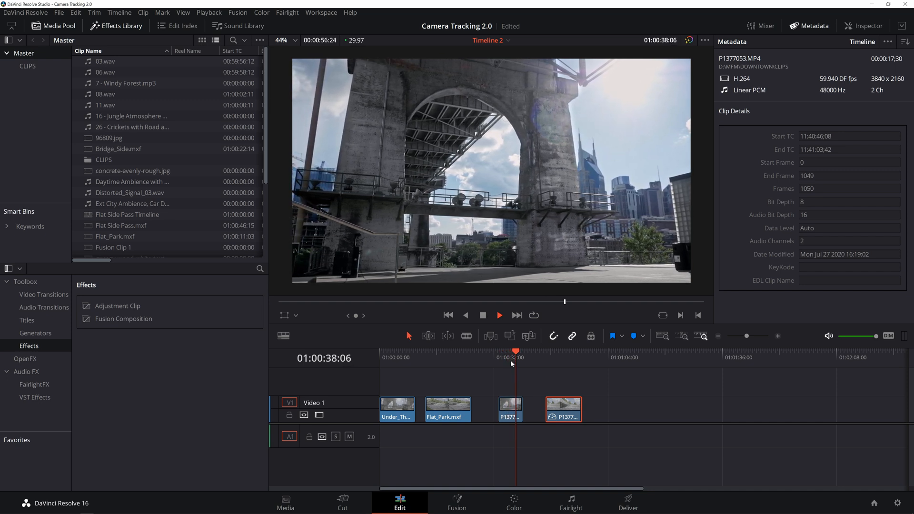
{"action": "left_click", "coordinate": [483, 315]}
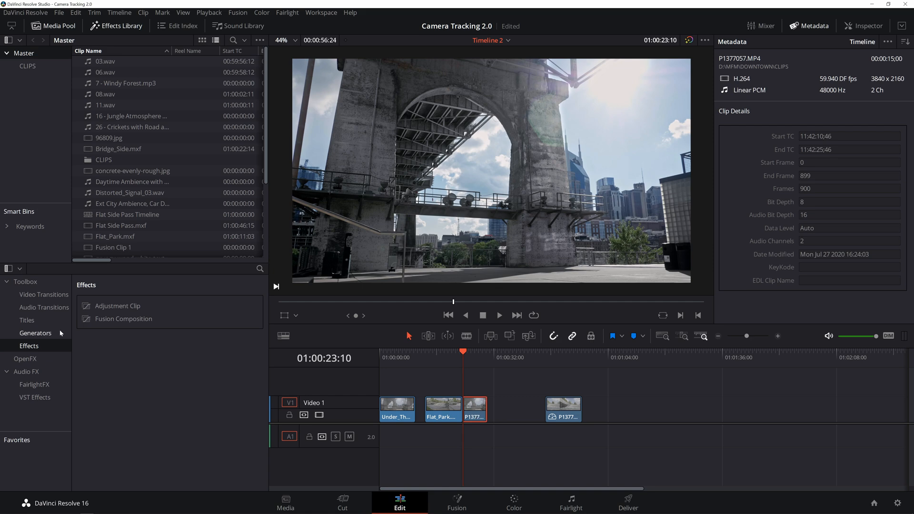
- Add a Cross Dissolve at the cut between Flat_Park.mxf and P1377057.MP4
{"action": "left_click", "coordinate": [44, 308]}
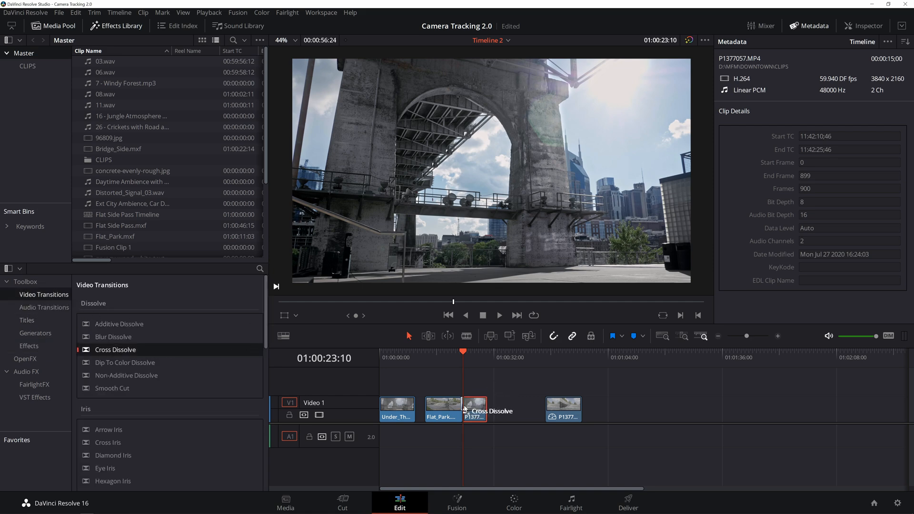
{"action": "left_click", "coordinate": [498, 315]}
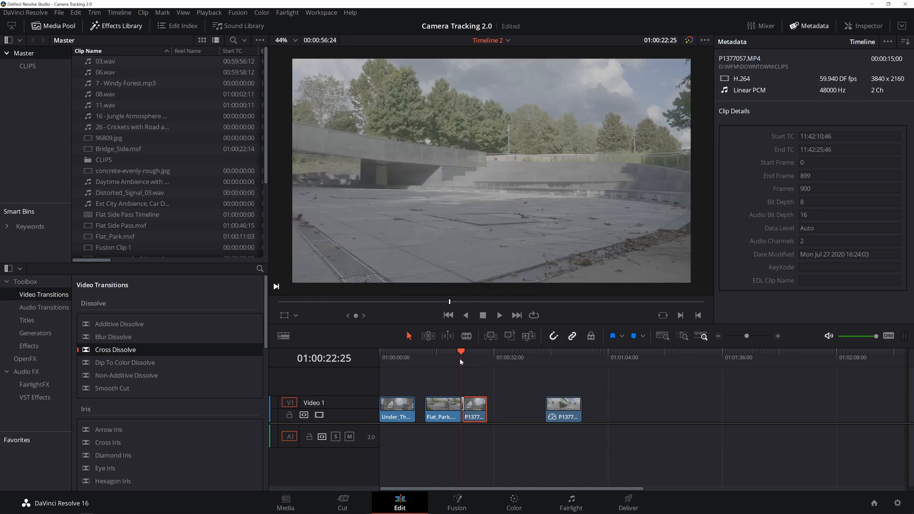
- Lower Proxy Mode to Quarter Resolution and play the transition
{"action": "left_click", "coordinate": [208, 12]}
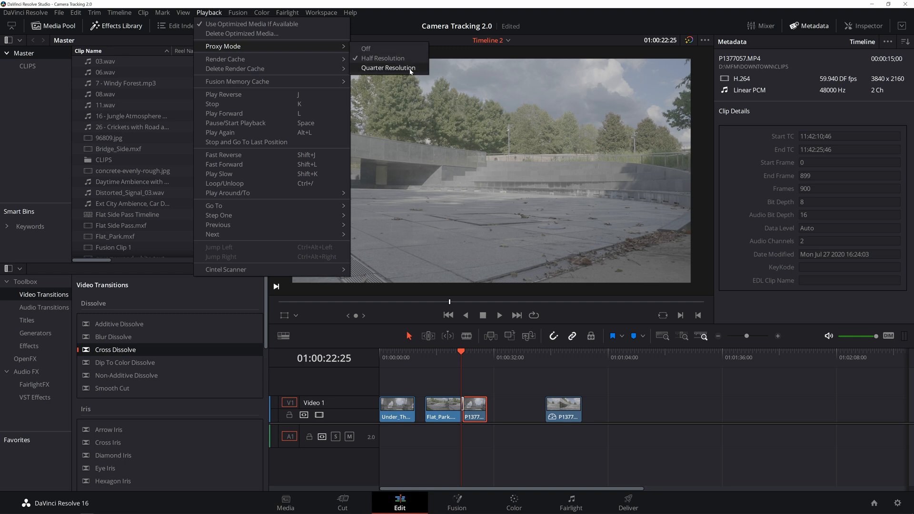
{"action": "left_click", "coordinate": [389, 68]}
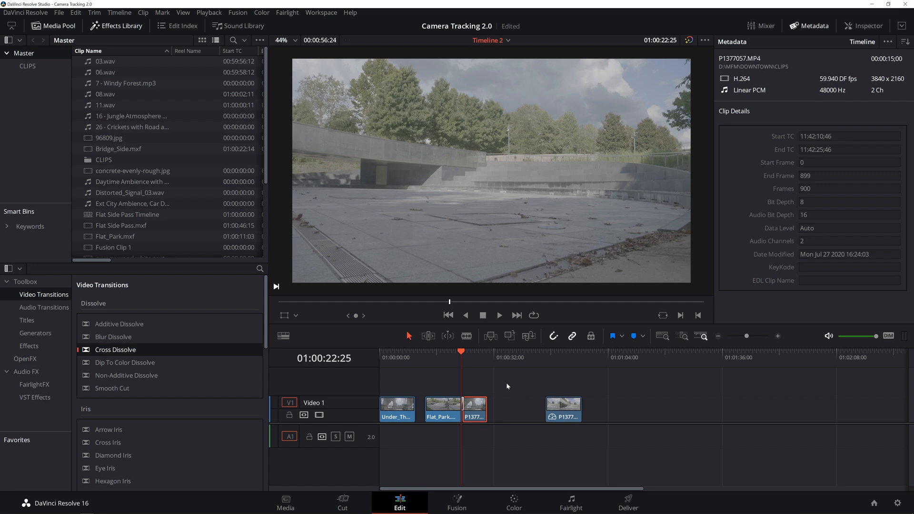
{"action": "mouse_move", "coordinate": [462, 370]}
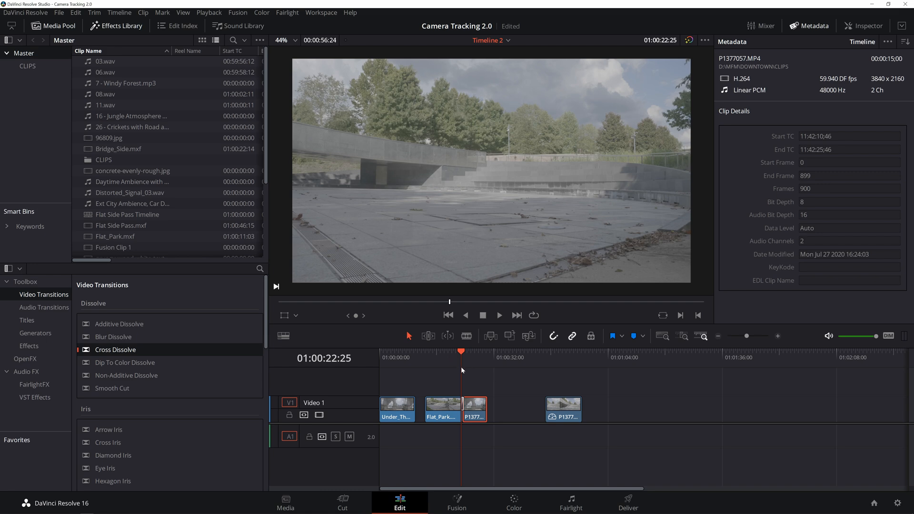
{"action": "left_click", "coordinate": [498, 315]}
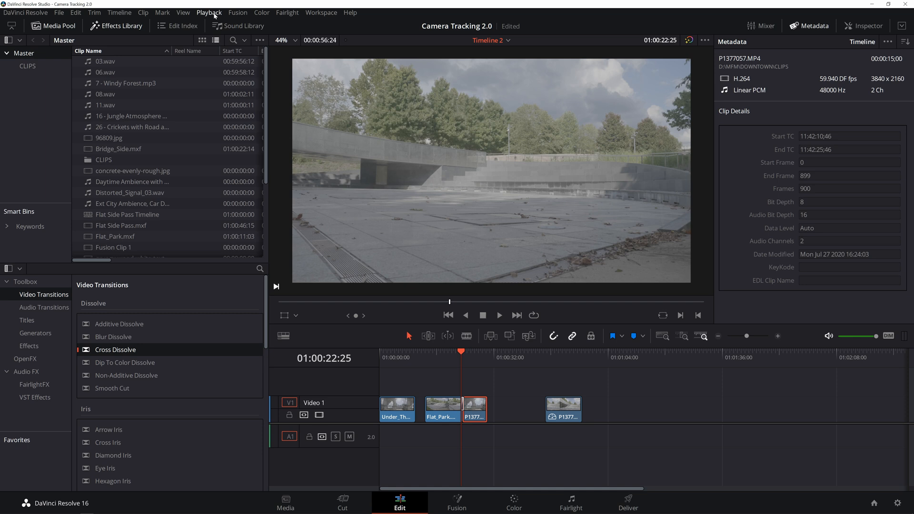
- Set Render Cache to Smart and play through the cached cross dissolve into P1377057.MP4
{"action": "left_click", "coordinate": [208, 12]}
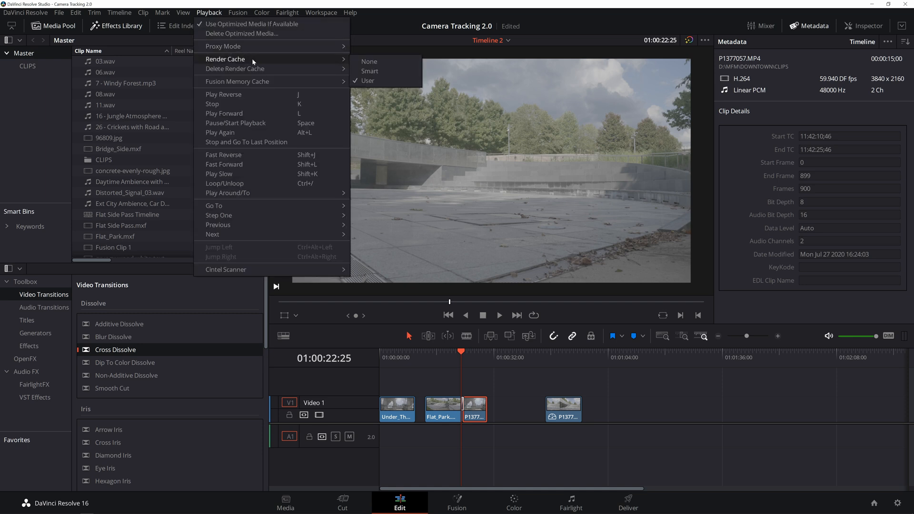
{"action": "mouse_move", "coordinate": [369, 70]}
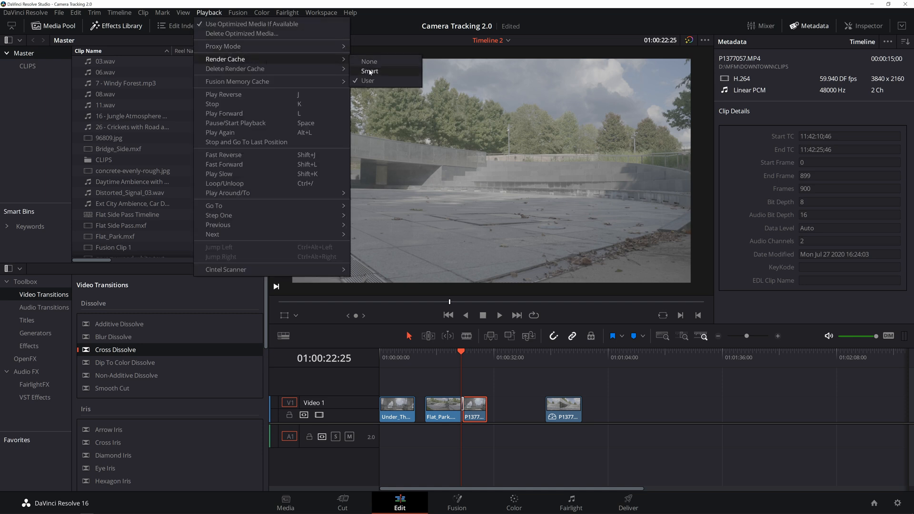
{"action": "left_click", "coordinate": [369, 71]}
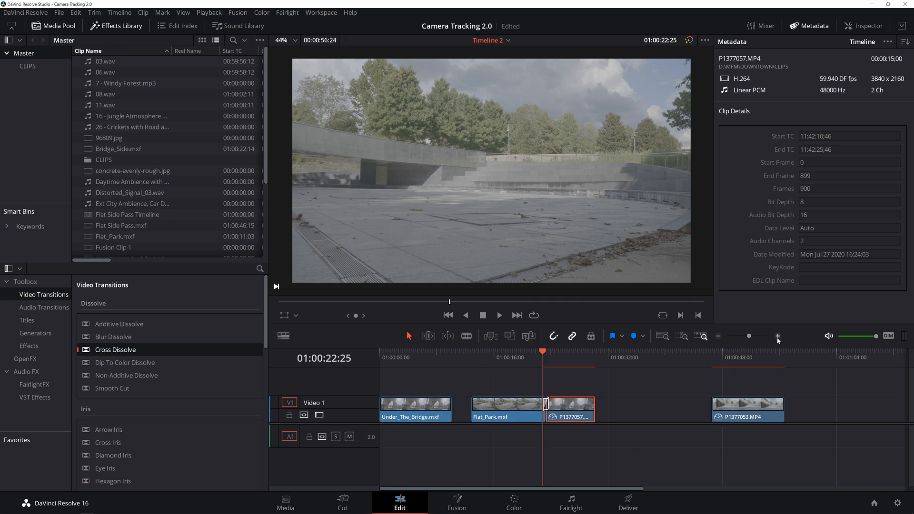
{"action": "mouse_move", "coordinate": [624, 424]}
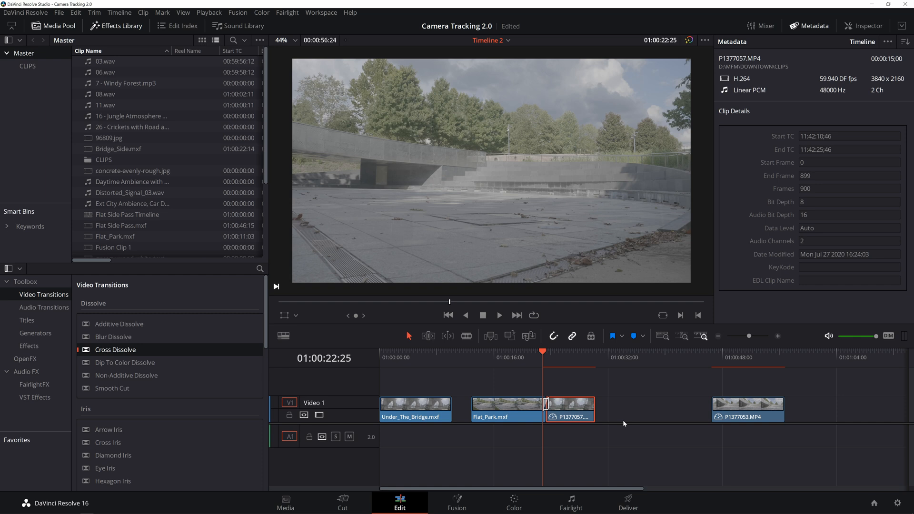
{"action": "mouse_move", "coordinate": [545, 371]}
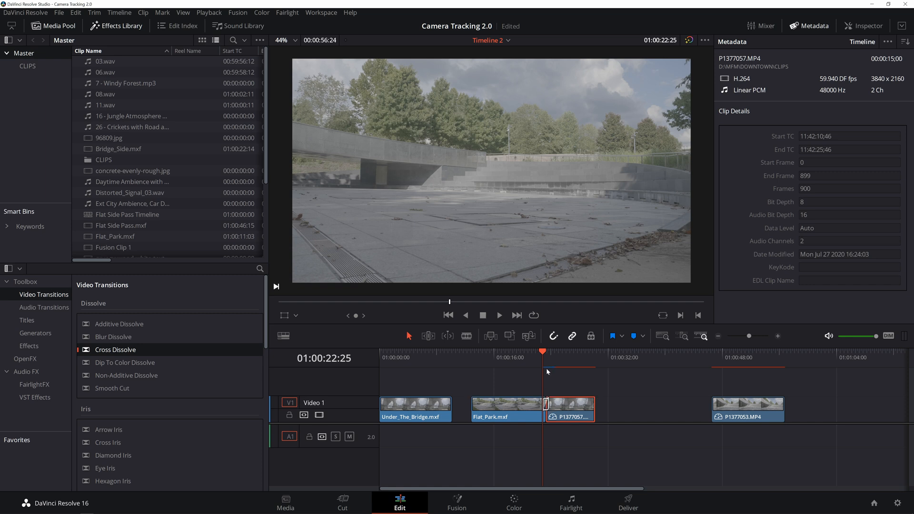
{"action": "mouse_move", "coordinate": [554, 381]}
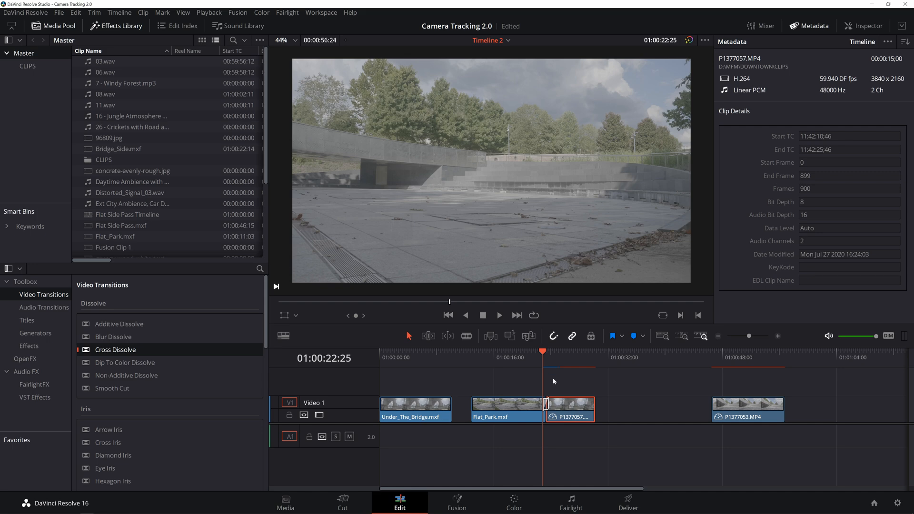
{"action": "left_click", "coordinate": [498, 315]}
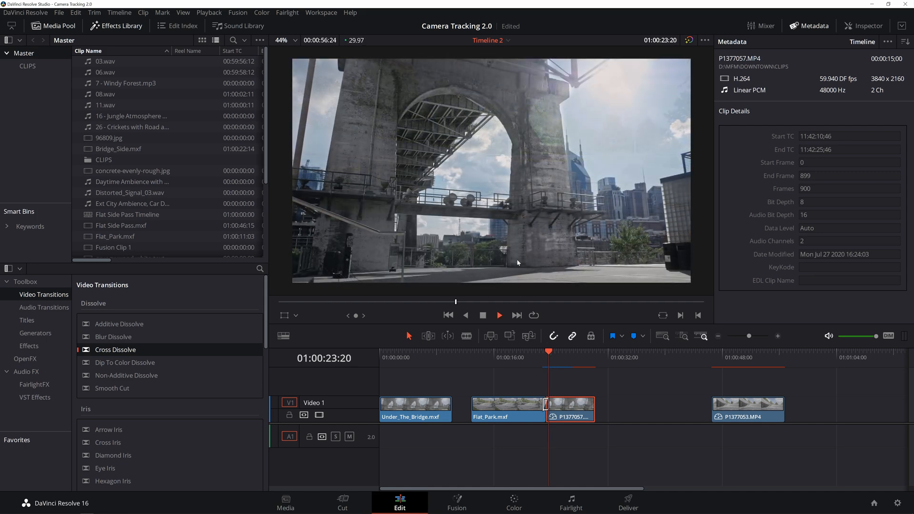